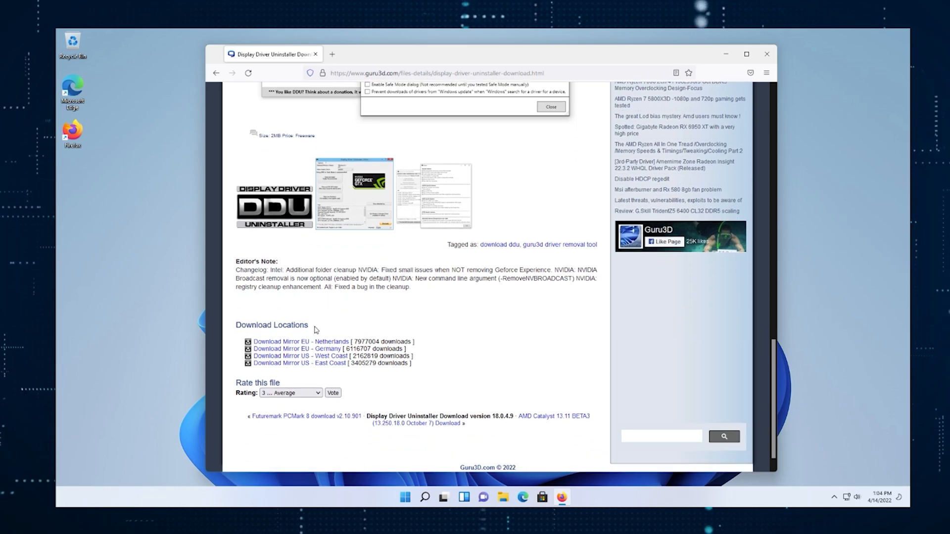
# Start the DDU download from a Guru3D download mirror link.
pyautogui.click(299, 342)
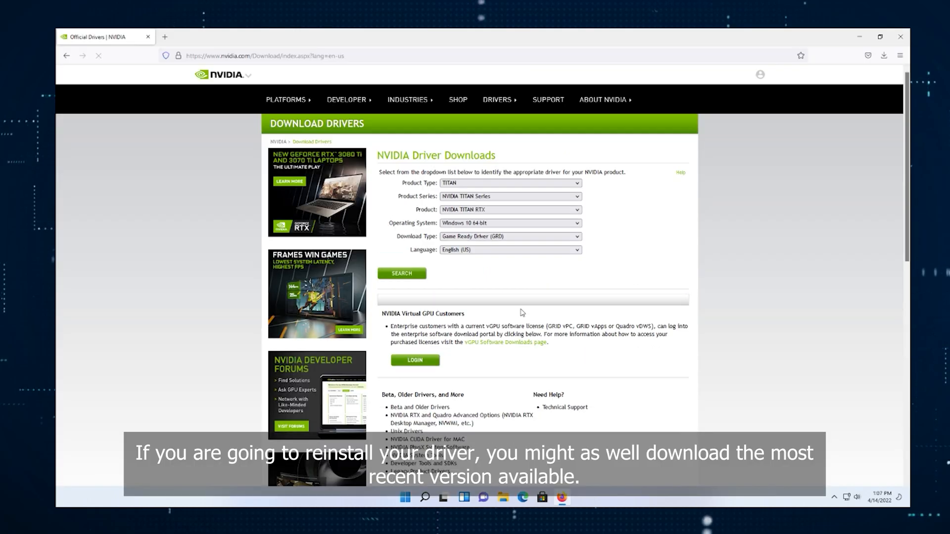
# Search NVIDIA's driver form and download GeForce Game Ready Driver 512.15.
pyautogui.click(509, 196)
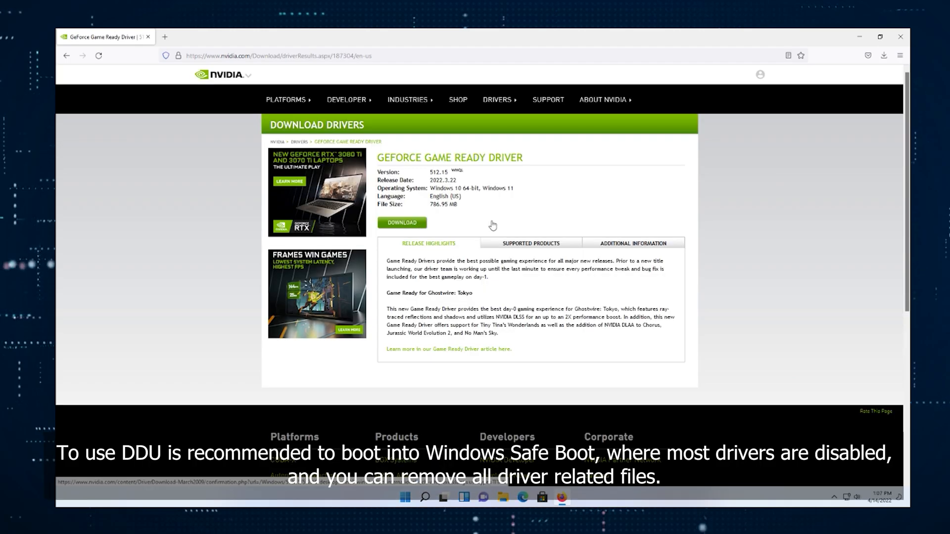
pyautogui.click(401, 223)
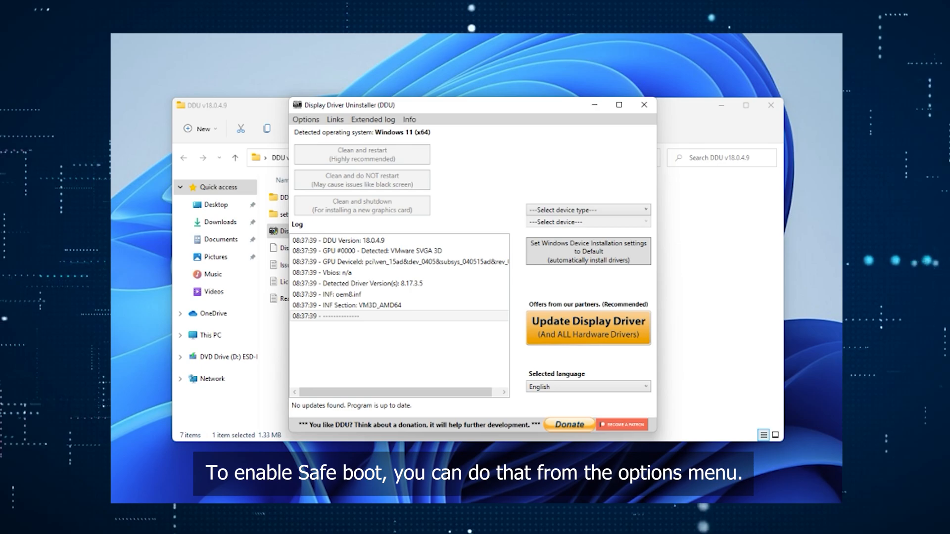
# Enable 'Enable Safe Mode dialog' under DDU's Advanced Options and keep the change.
pyautogui.click(306, 119)
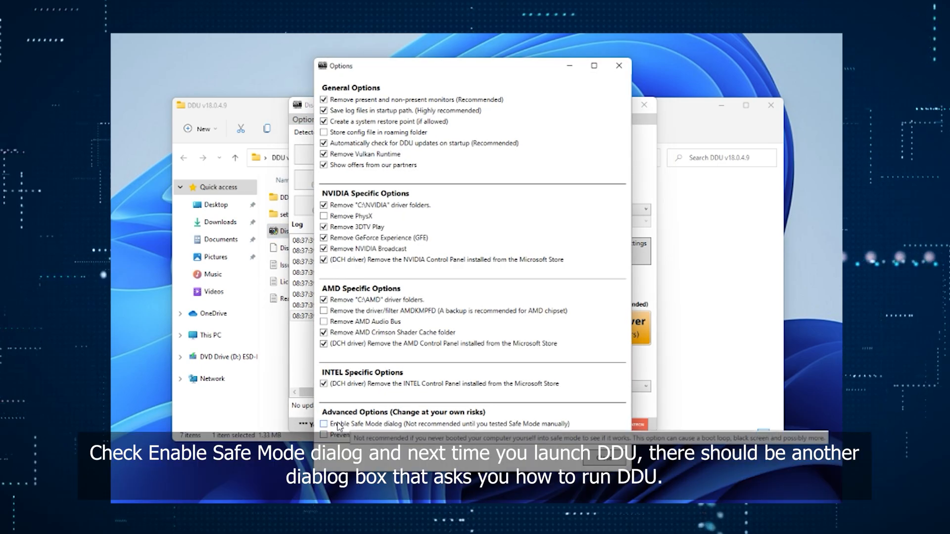
pyautogui.click(325, 424)
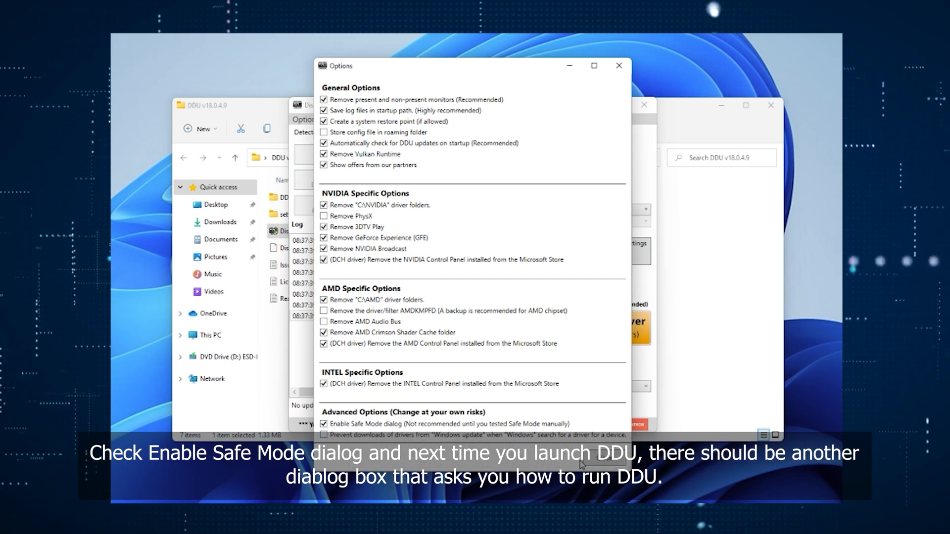
pyautogui.click(619, 65)
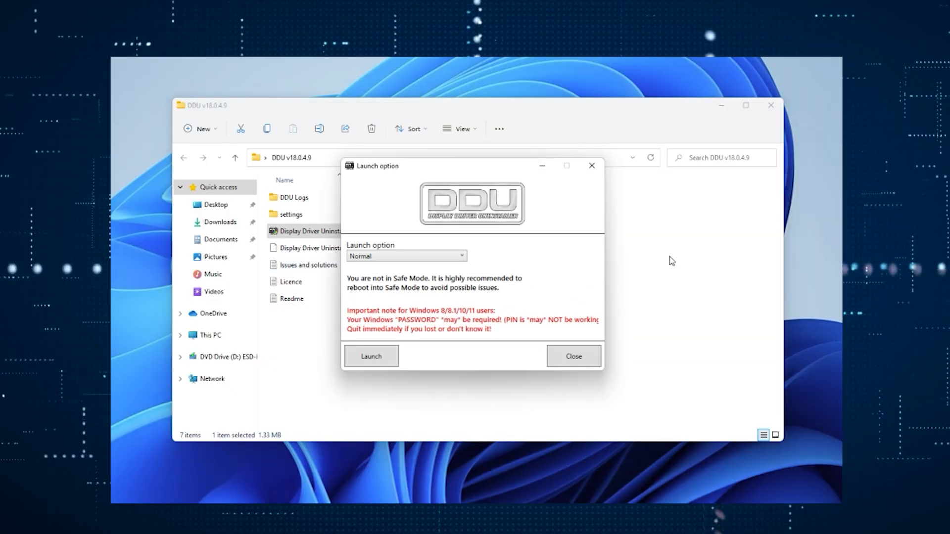
# Choose Safe Mode (Recommended) as the launch option and reboot into Safe Mode.
pyautogui.click(405, 256)
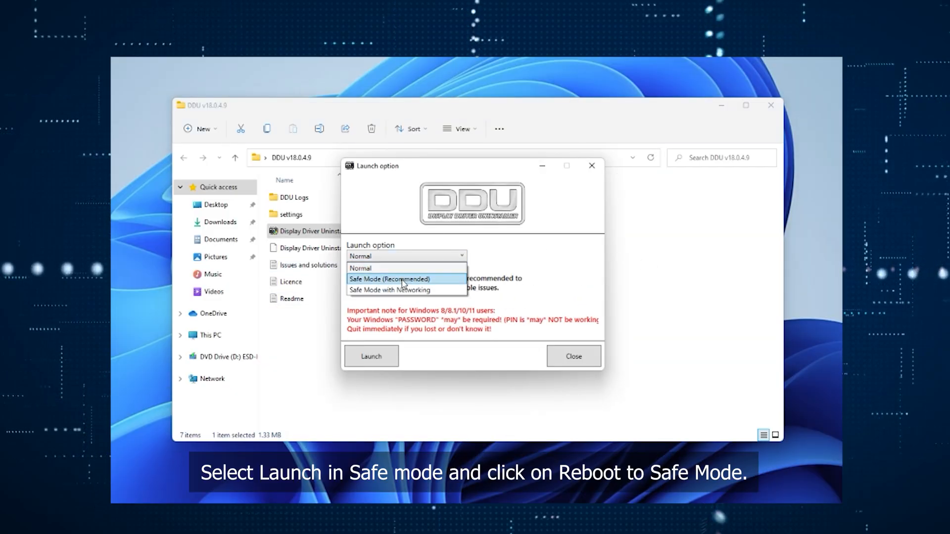
pyautogui.click(389, 279)
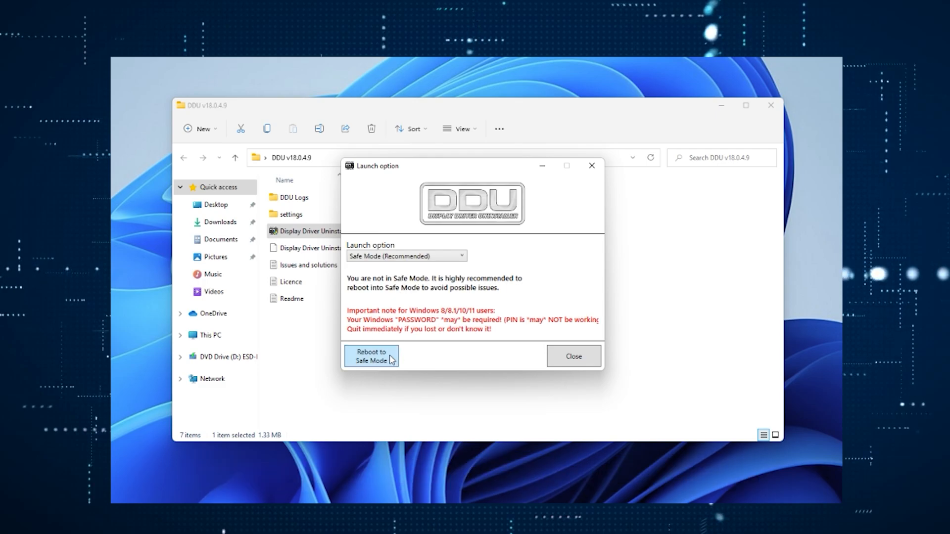
pyautogui.click(370, 356)
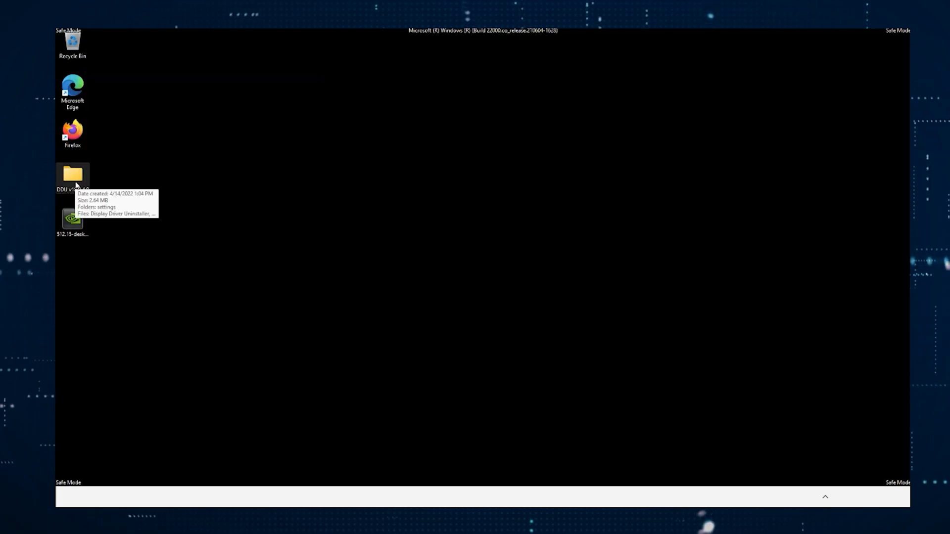
# Run DDU from the desktop folder with device type GPU and the graphics vendor selected.
pyautogui.doubleClick(72, 175)
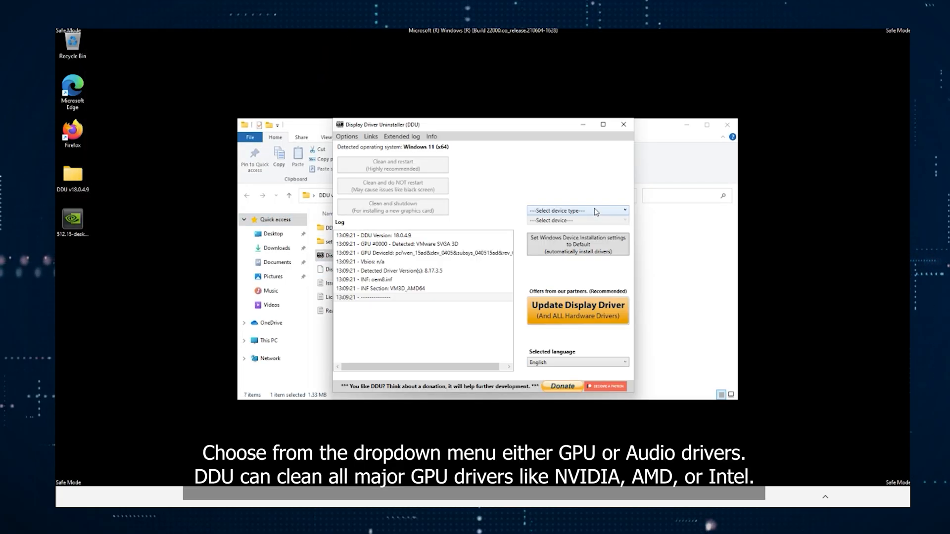
pyautogui.click(576, 210)
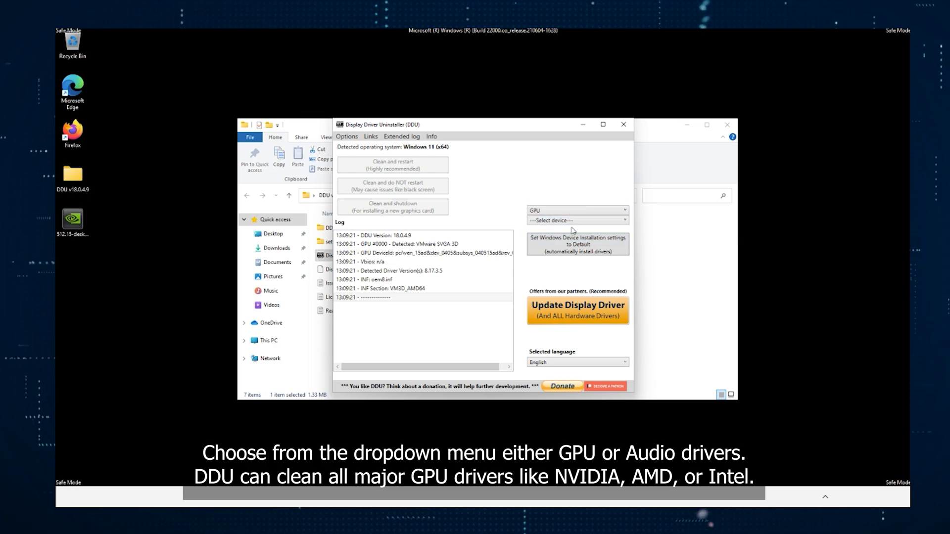
pyautogui.click(576, 220)
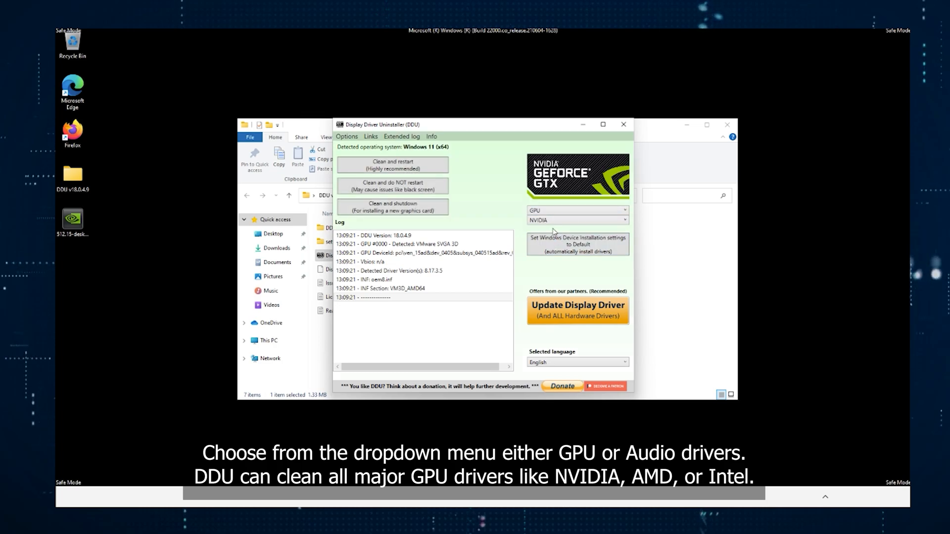
pyautogui.click(576, 211)
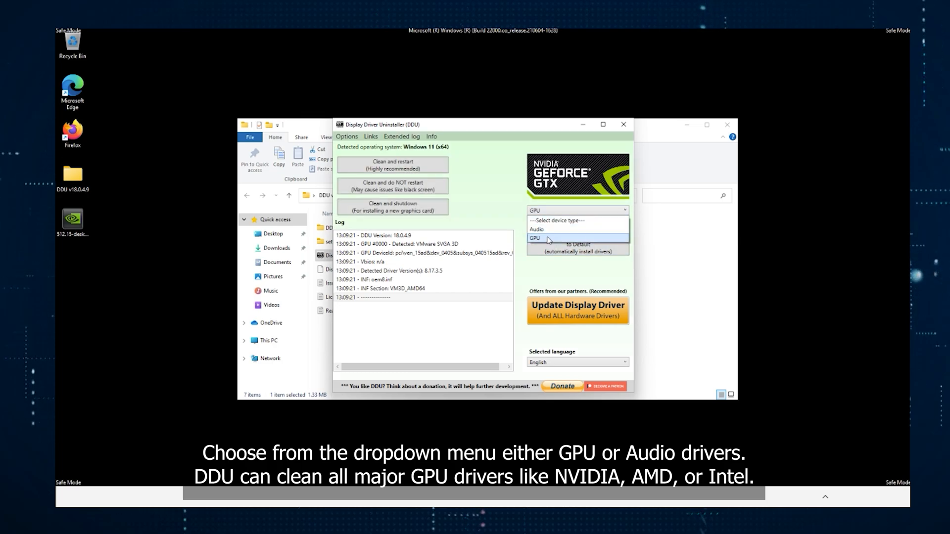
pyautogui.click(534, 237)
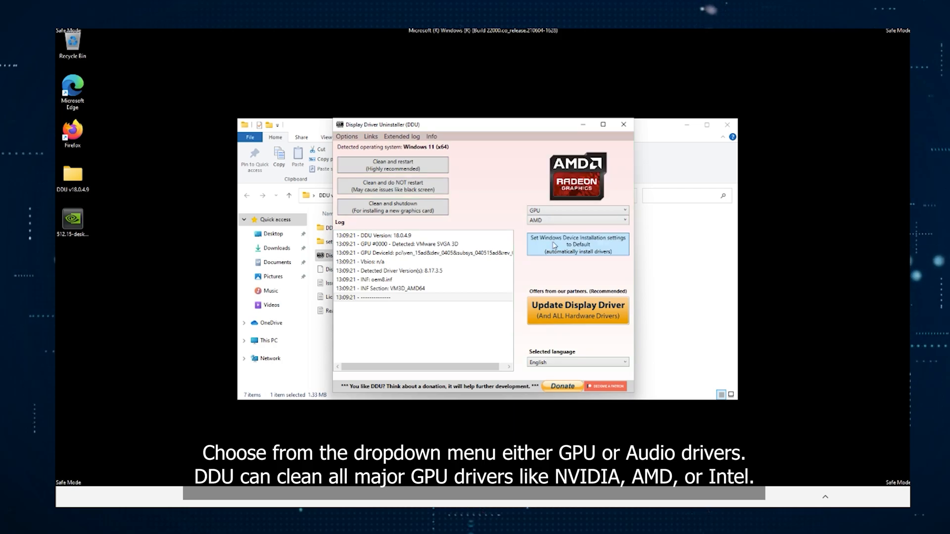
pyautogui.click(576, 220)
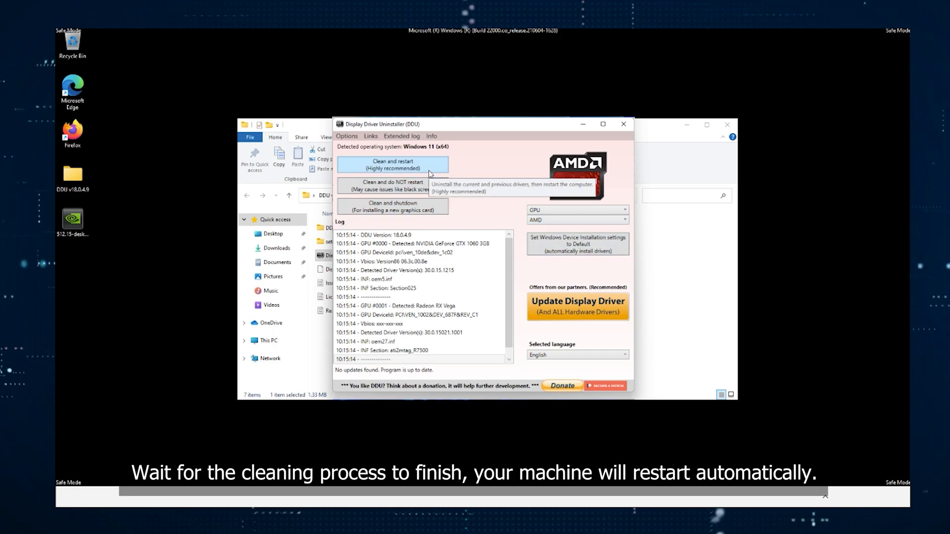
# Clean out the GPU drivers and restart the computer.
pyautogui.click(392, 165)
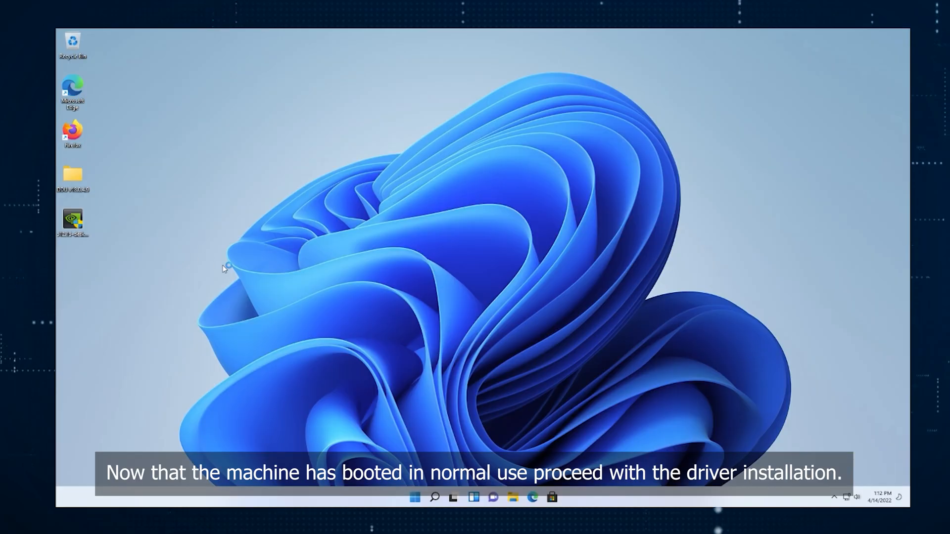
# Run the downloaded 512.15 driver package and accept the default extraction folder.
pyautogui.doubleClick(72, 220)
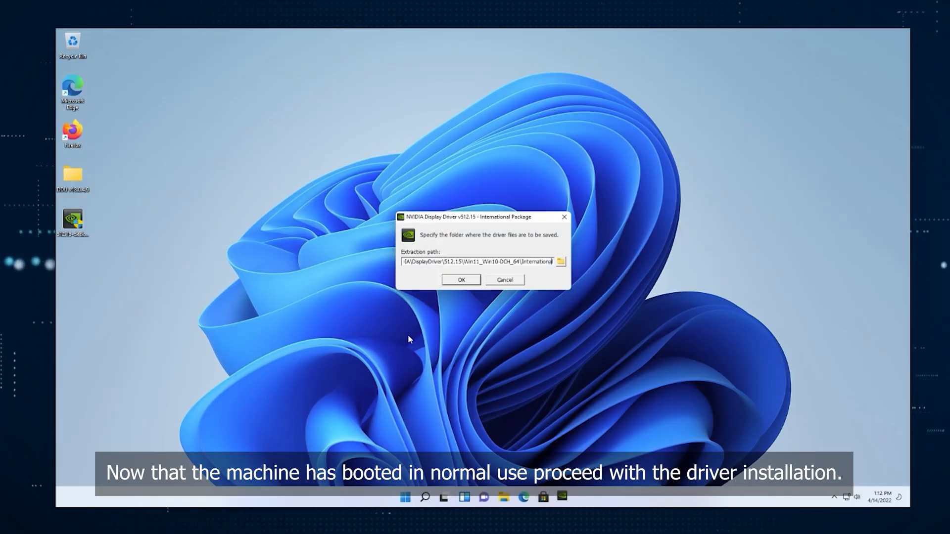
pyautogui.click(460, 279)
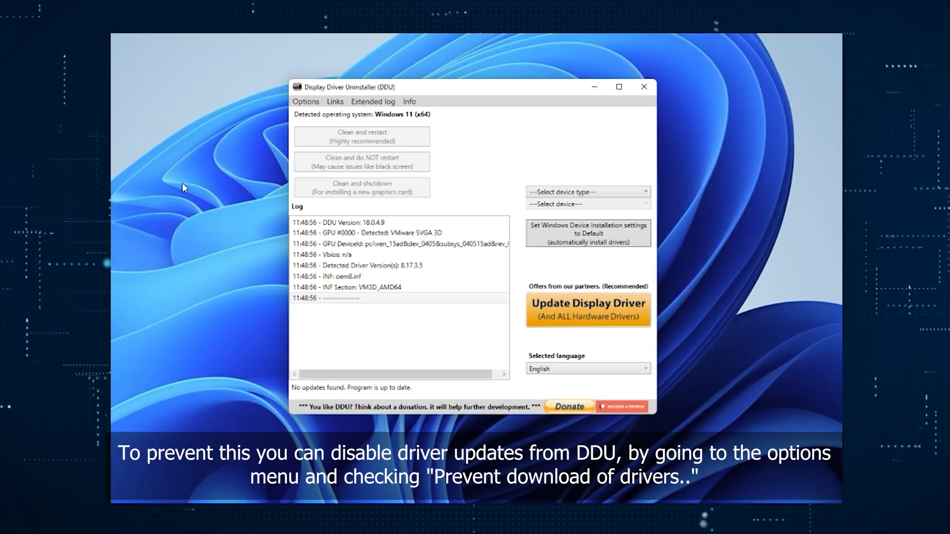
# Enable 'Prevent downloads of drivers from Windows update' in DDU's options.
pyautogui.click(306, 101)
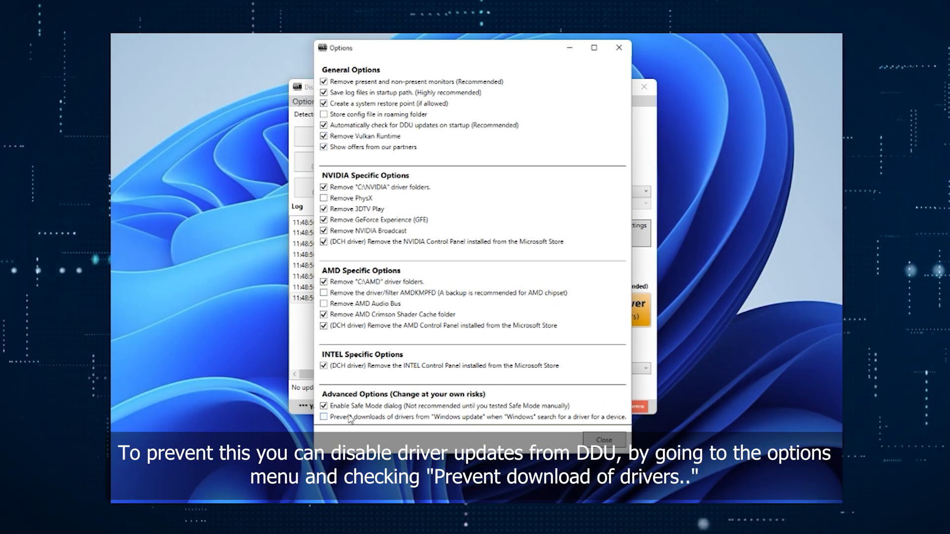
pyautogui.click(323, 417)
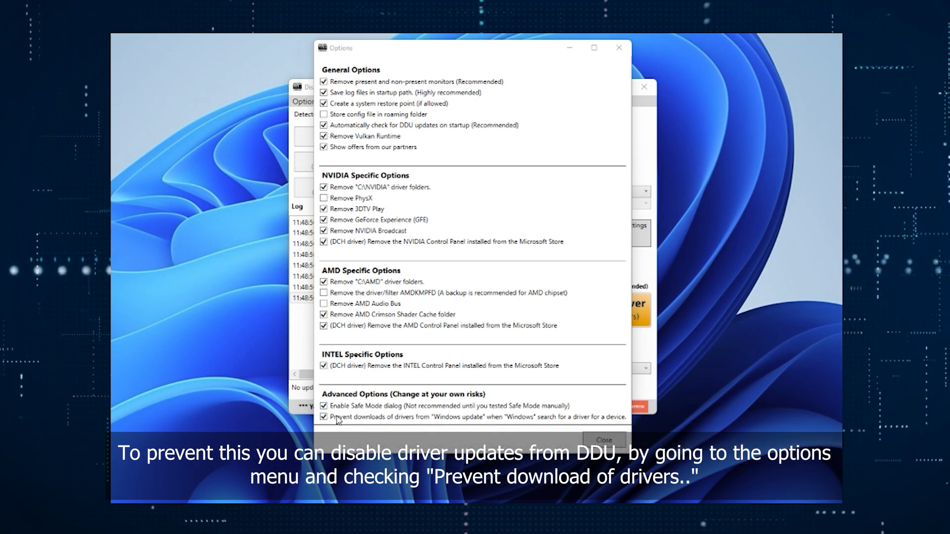
pyautogui.click(325, 420)
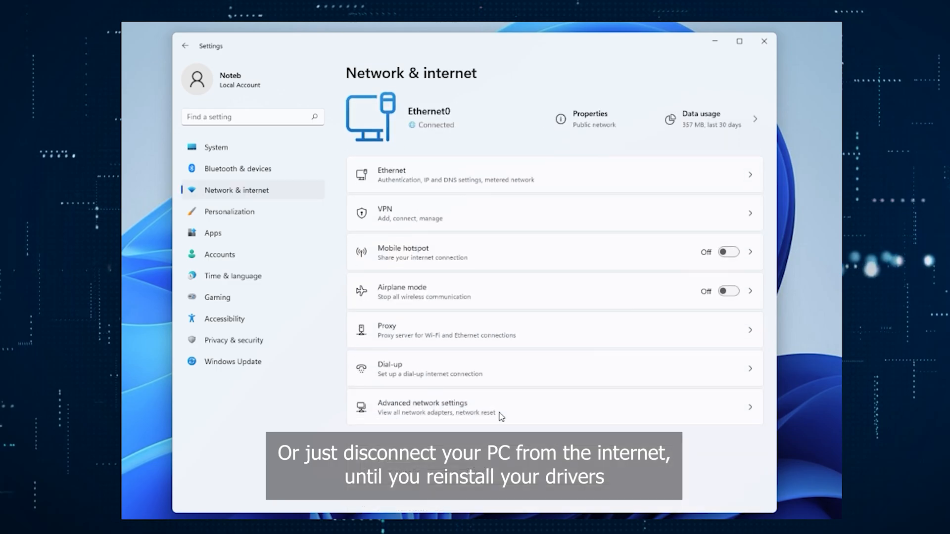
# Bring up Advanced network settings to take the PC offline.
pyautogui.click(422, 407)
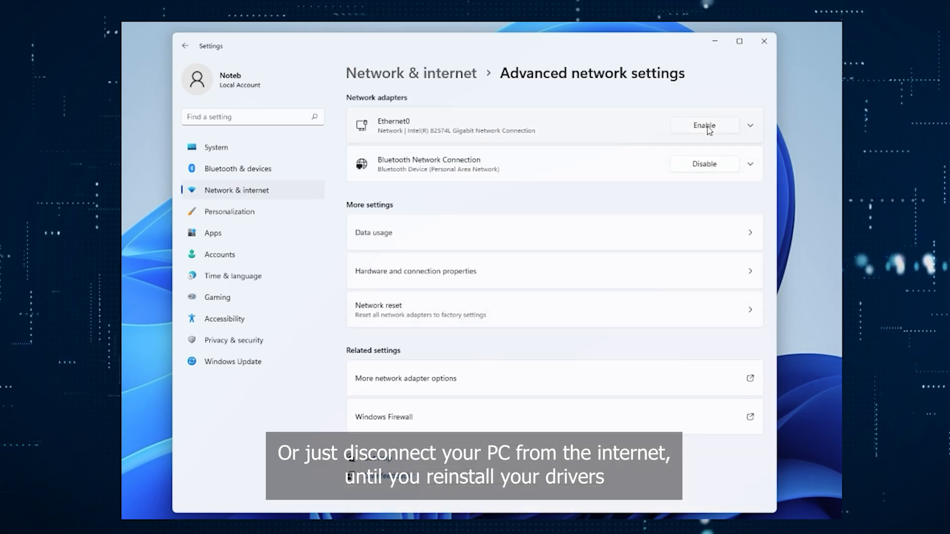